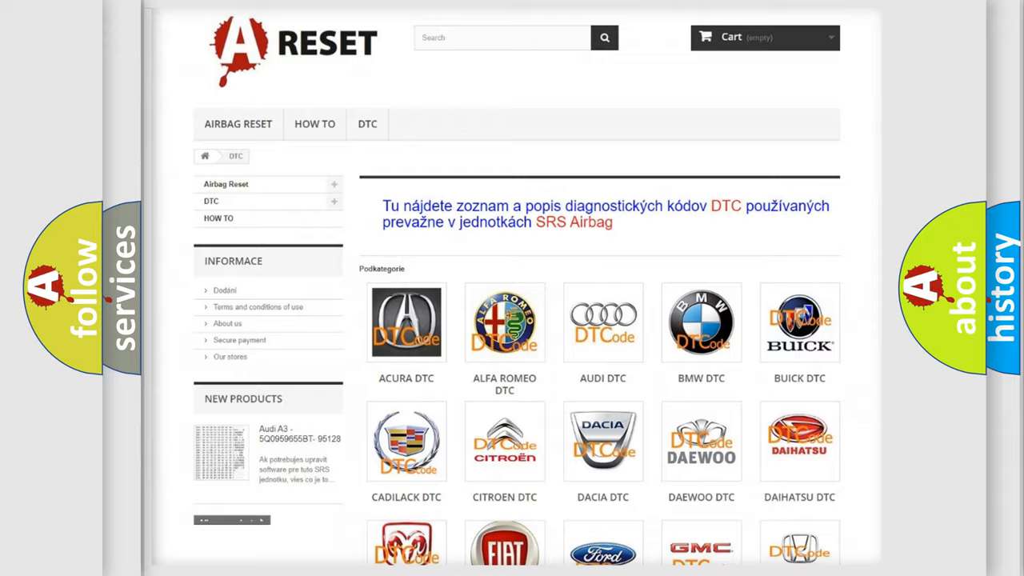
Scroll the brand grid and the Lexus DTC code list down to the B1498:98 card
scroll(down, 3)
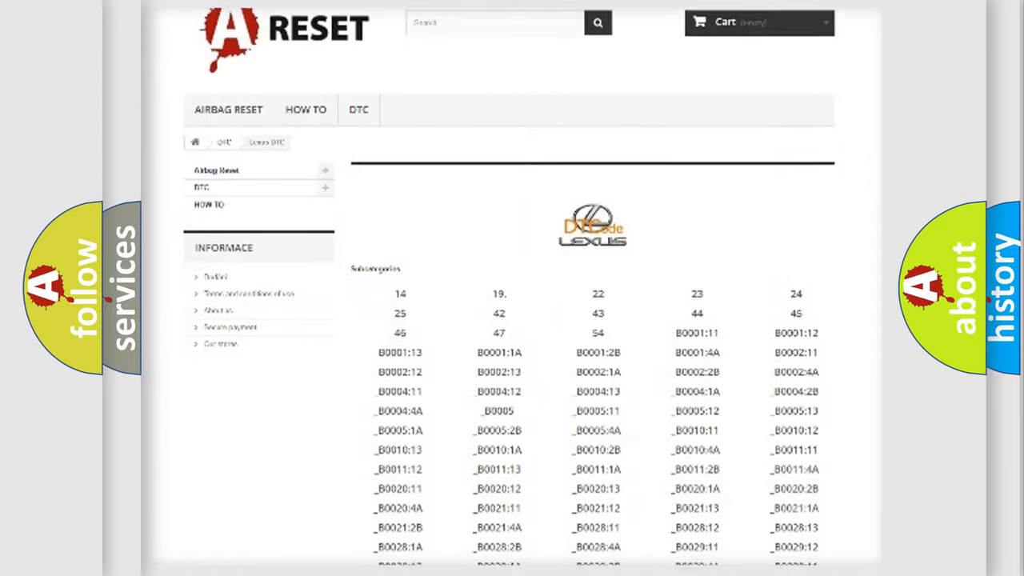
scroll(down, 3)
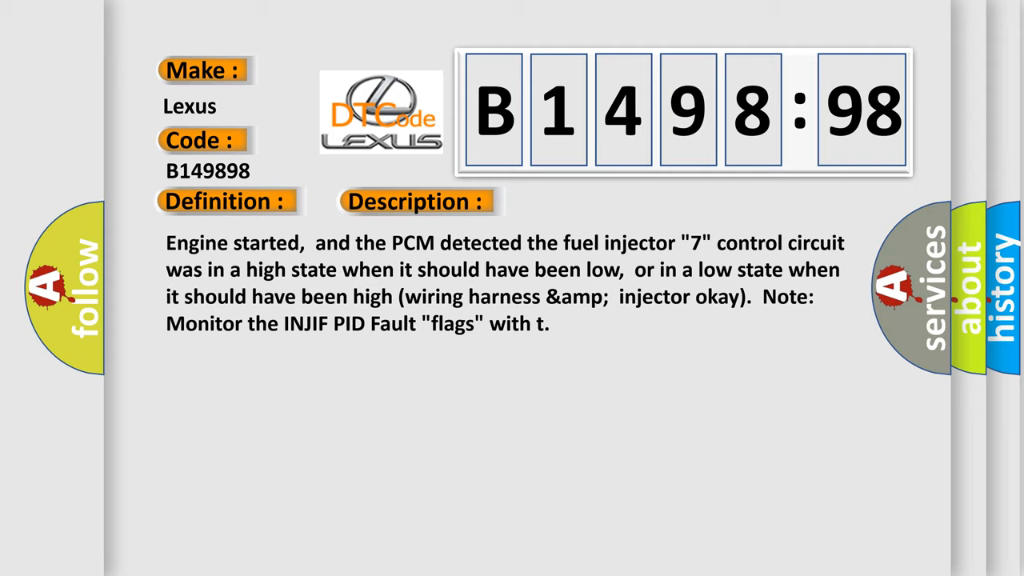
Advance the Lexus B149898 card from its Description to the injector 7 causes list
click(585, 201)
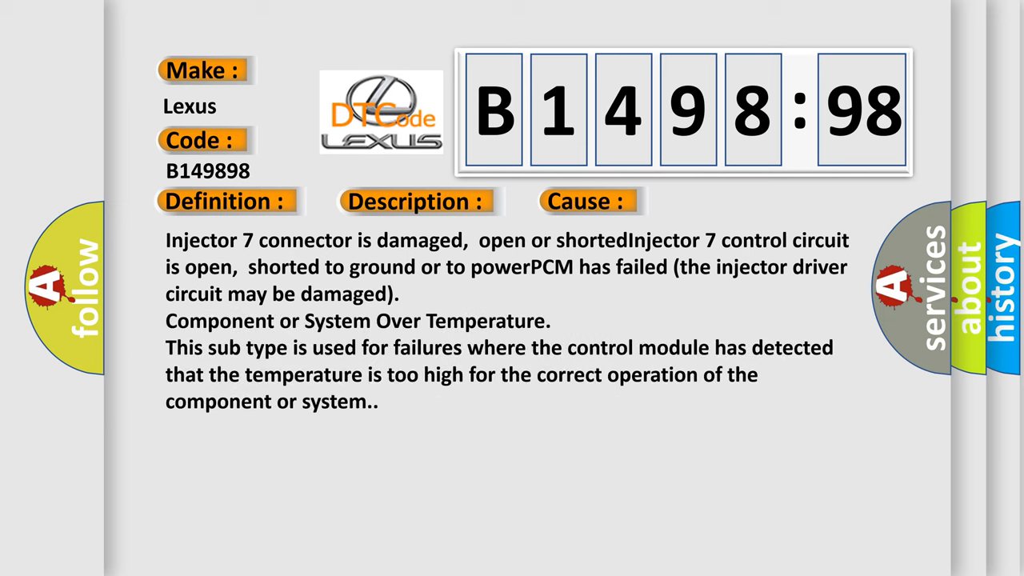